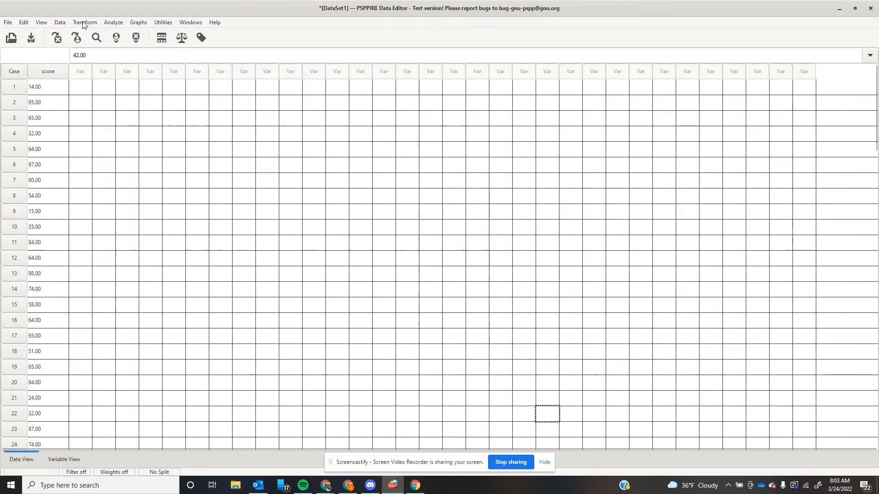
# - Start Recode into Different Variables with score as the input variable
pyautogui.click(84, 22)
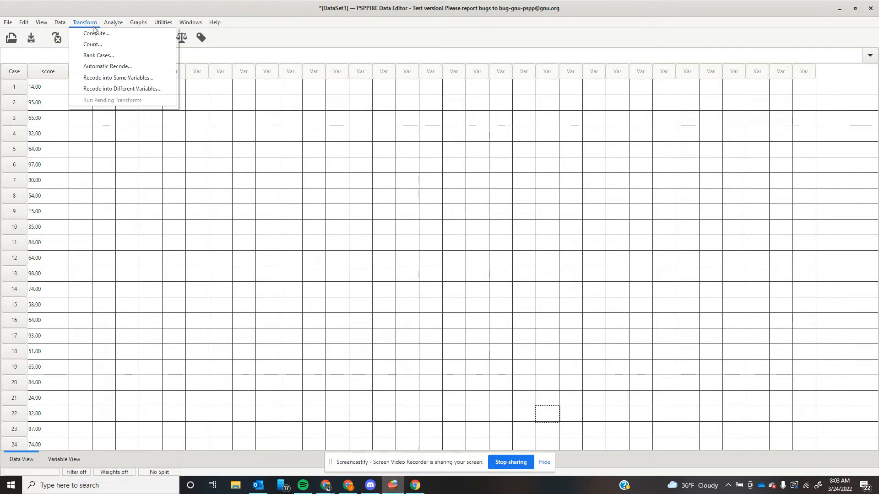
pyautogui.moveTo(81, 25)
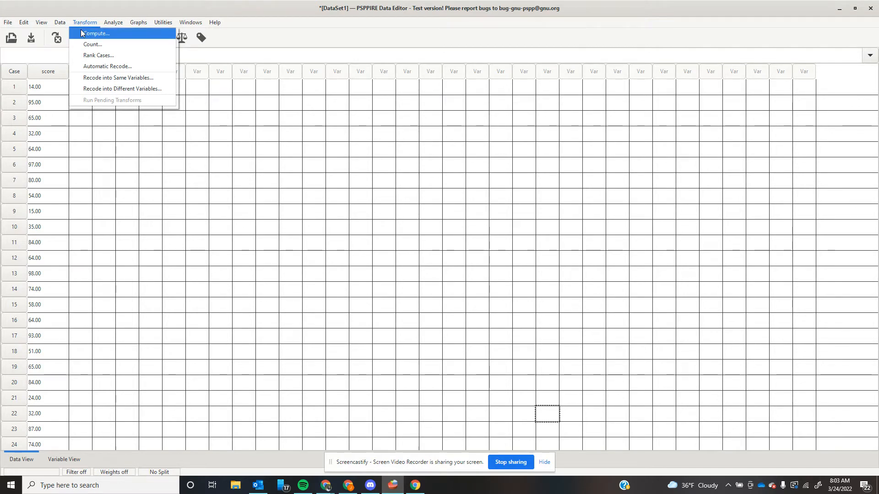
pyautogui.moveTo(102, 98)
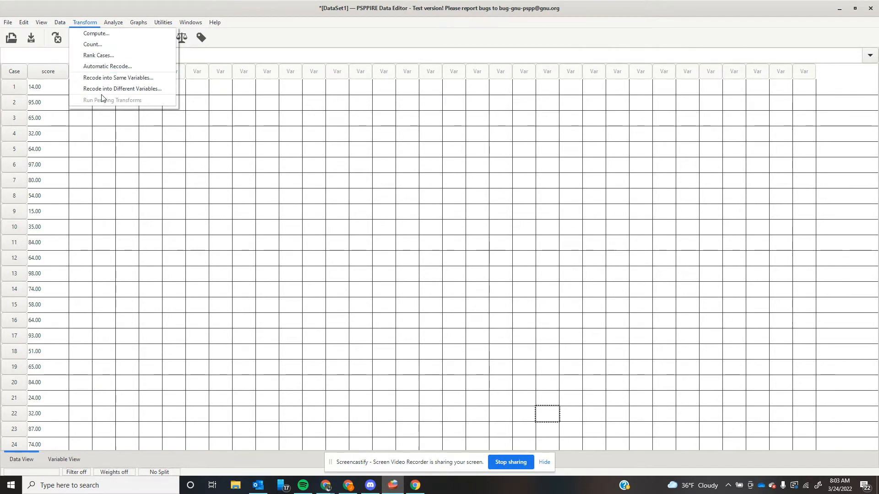
pyautogui.moveTo(121, 88)
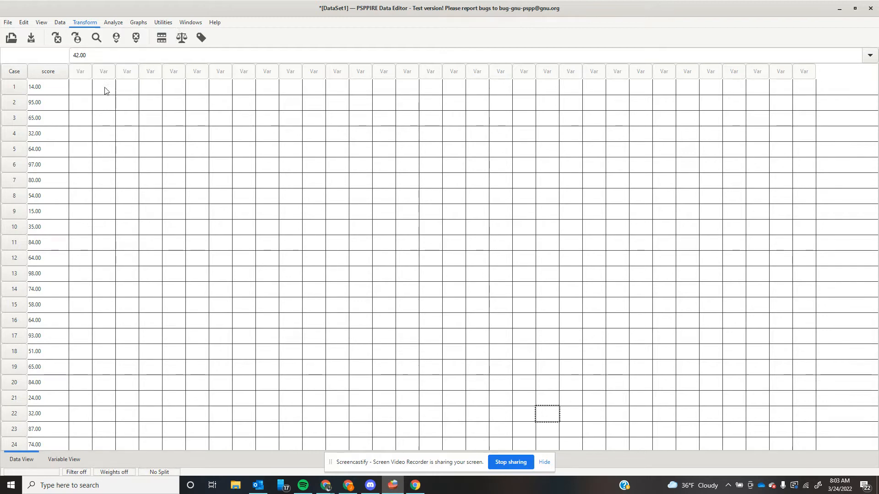
pyautogui.click(85, 22)
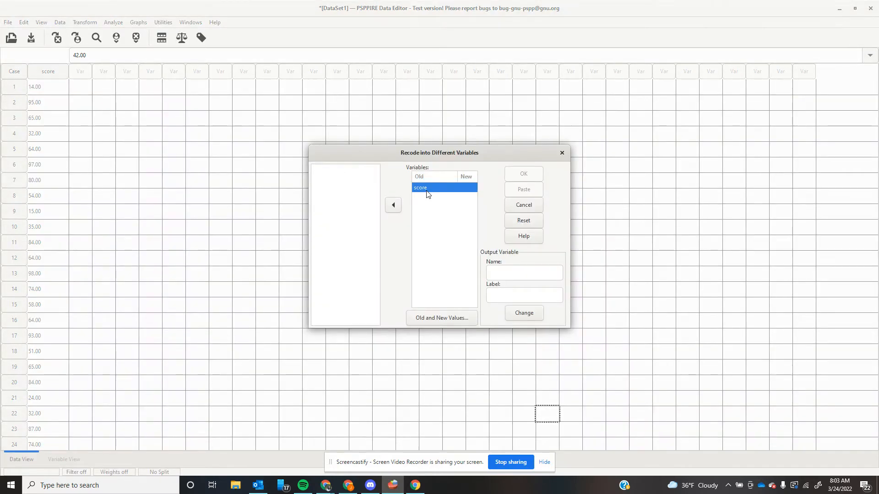
pyautogui.click(393, 205)
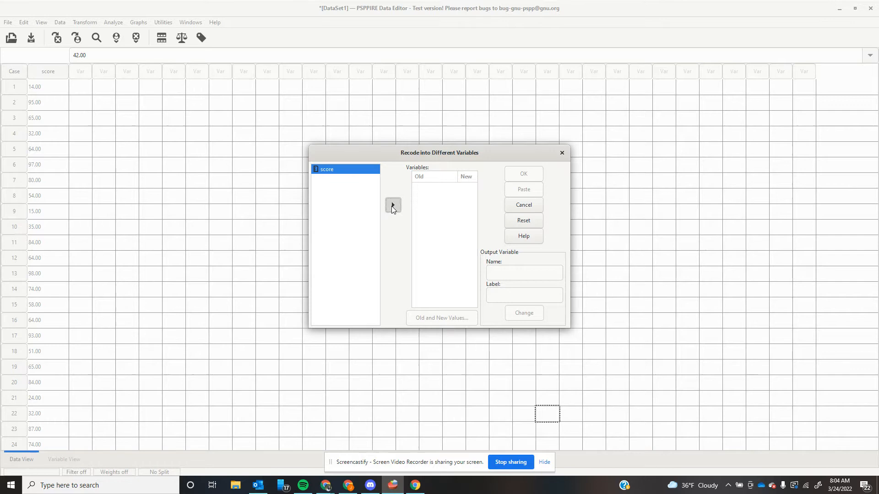
pyautogui.click(392, 204)
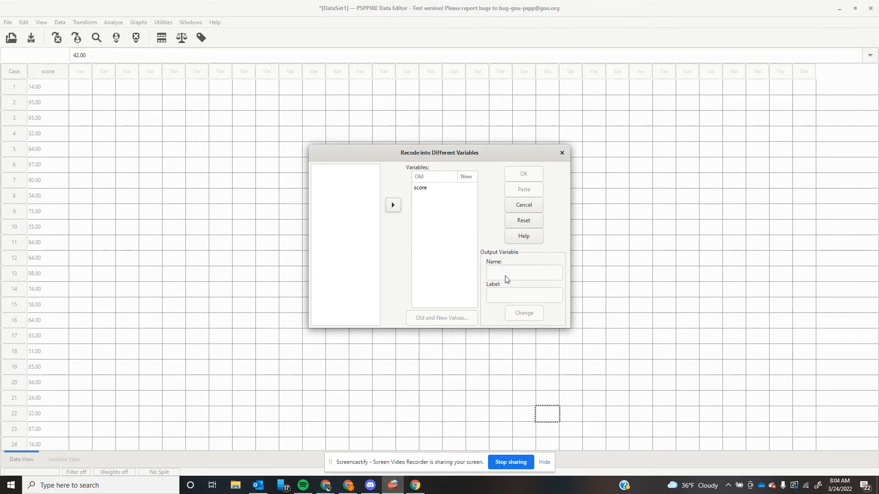
pyautogui.moveTo(428, 192)
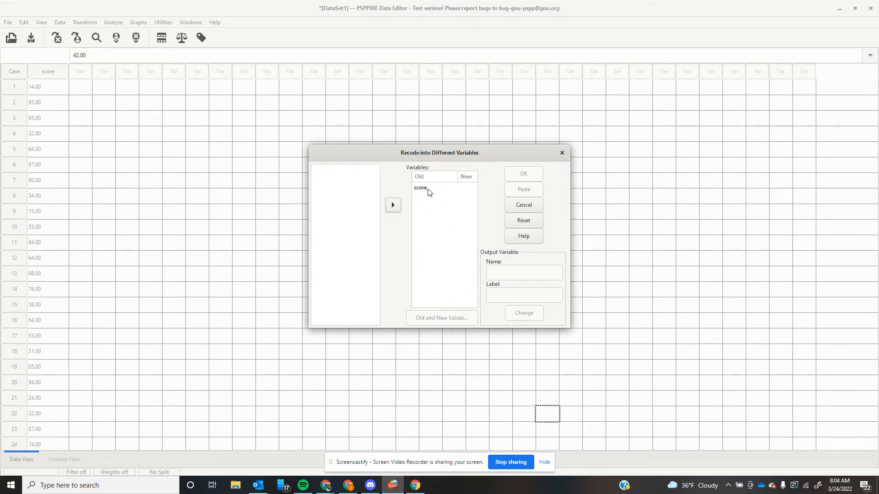
pyautogui.click(420, 186)
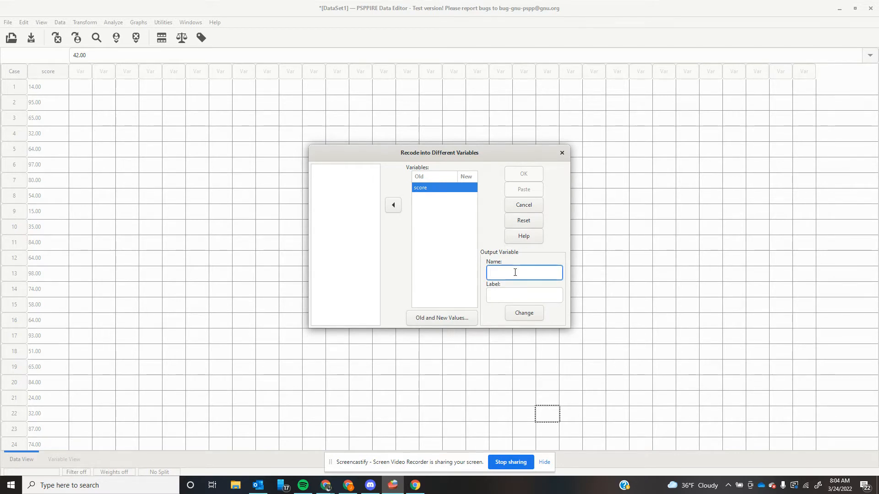
# - Name the output variable groupedscore and label it 'grouped score'
pyautogui.write('groupedscore')
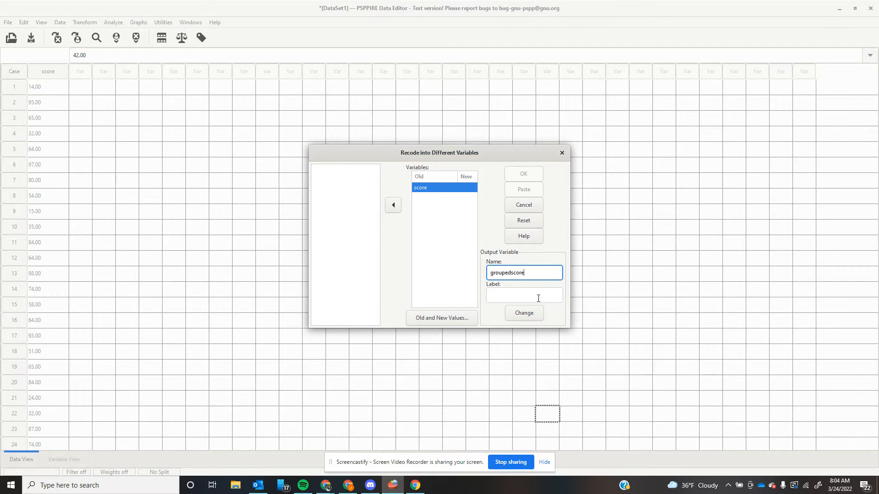
pyautogui.click(523, 295)
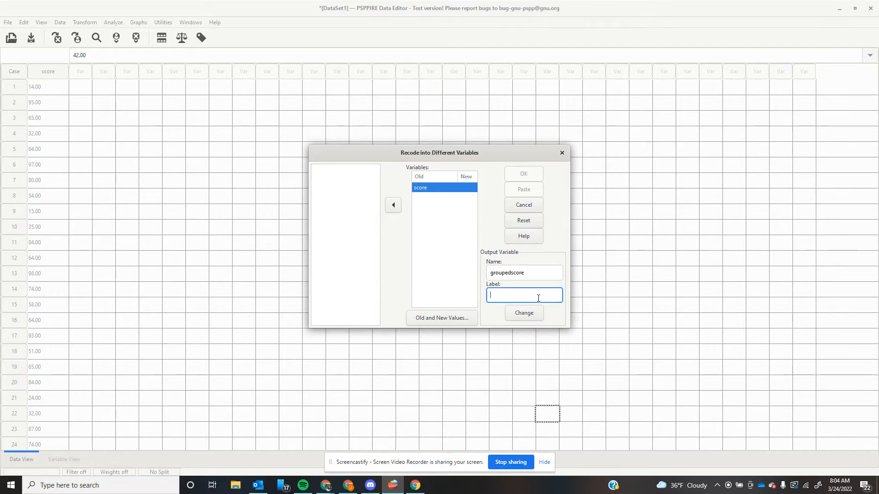
pyautogui.write('grouped score')
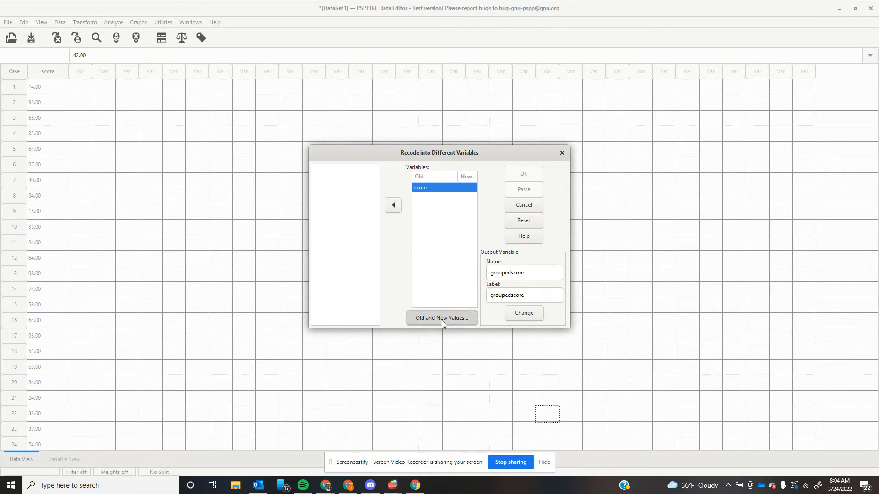
# - In Old and New Values, add the range rule mapping 0 through 9 to 0
pyautogui.click(441, 317)
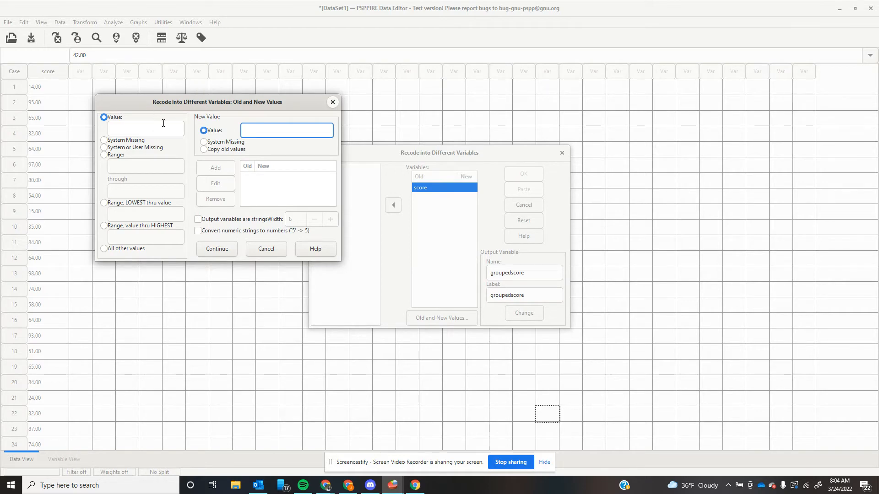
pyautogui.click(103, 155)
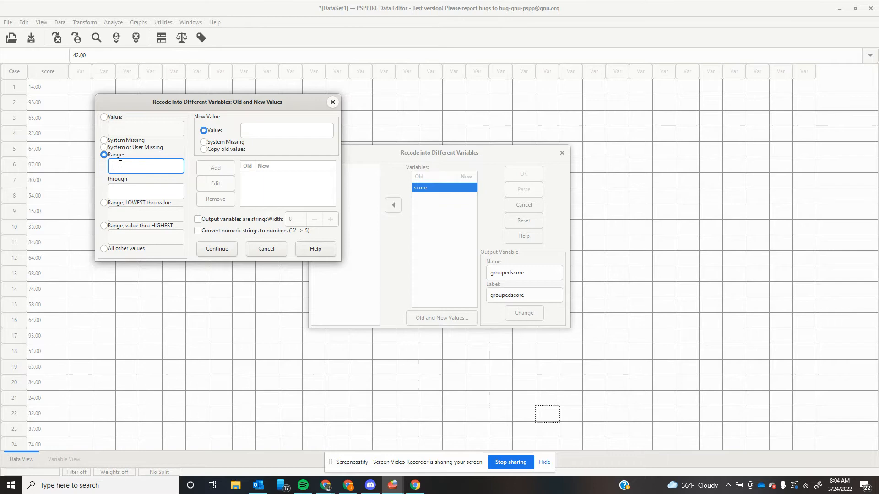
pyautogui.write('0')
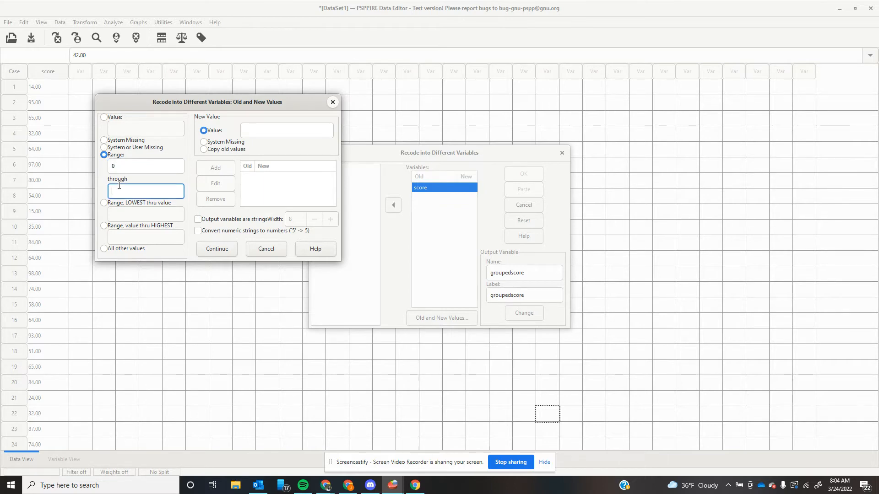
pyautogui.write('9')
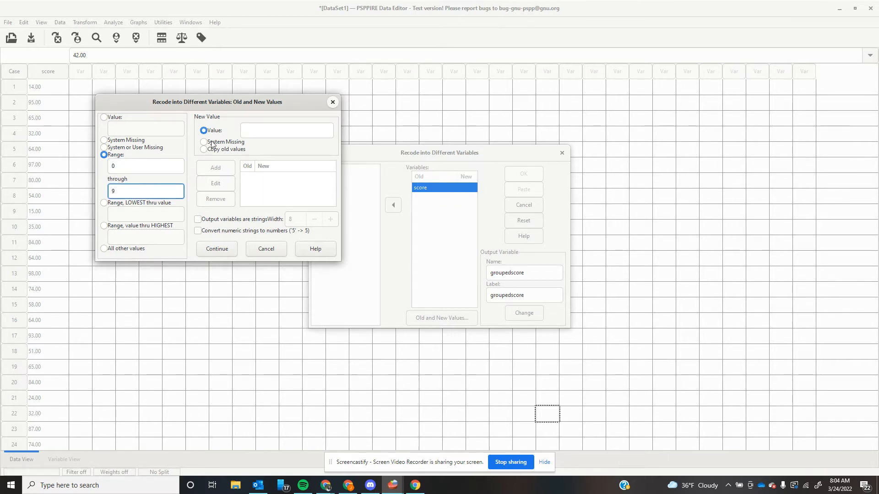
pyautogui.click(287, 130)
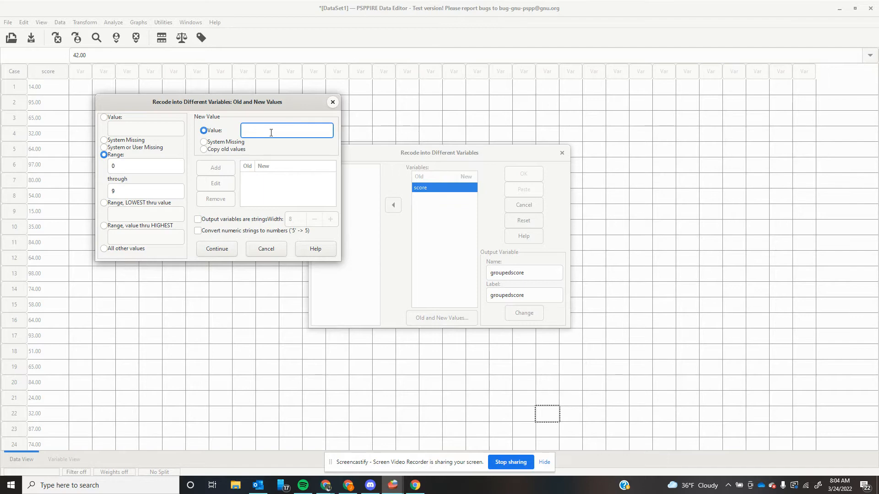
pyautogui.write('0')
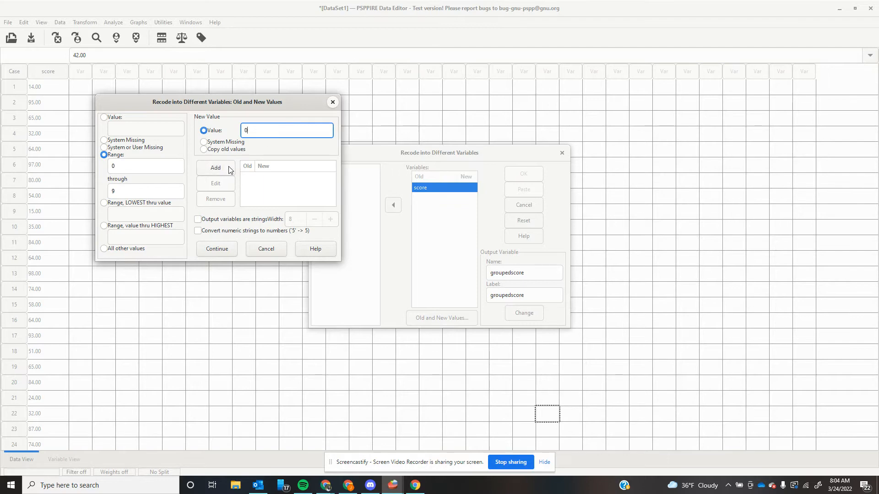
pyautogui.click(215, 167)
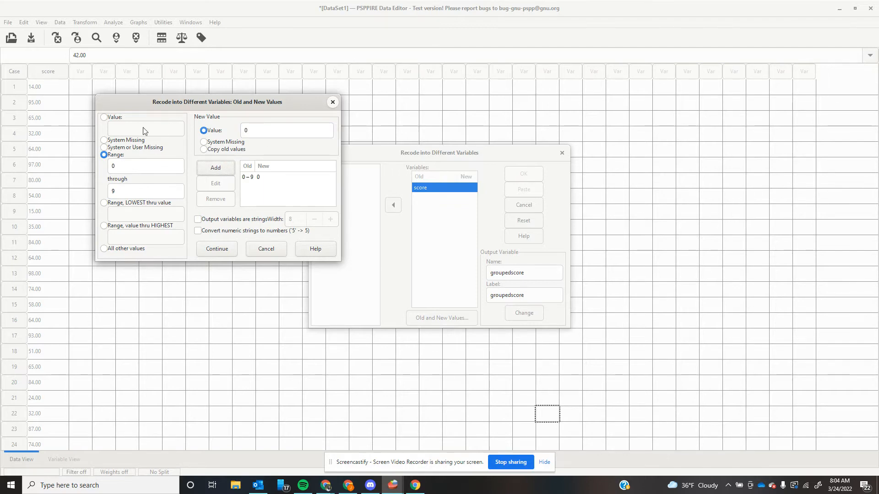
# - Add the rule 10 through 19 to 1 and enter 20 through 29 as 2
pyautogui.write('10')
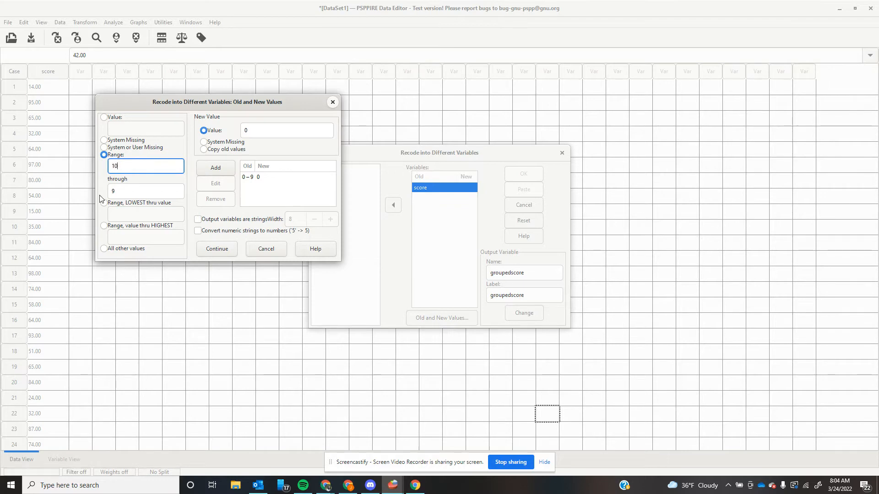
pyautogui.write('19')
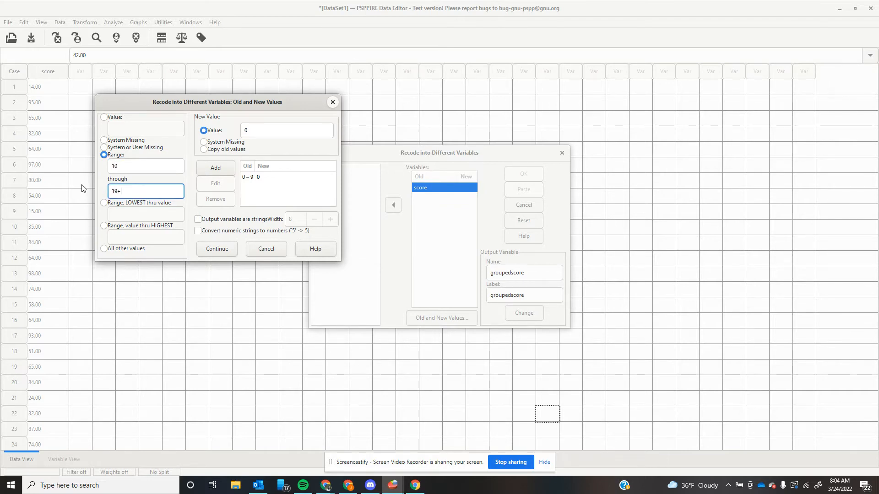
pyautogui.click(287, 130)
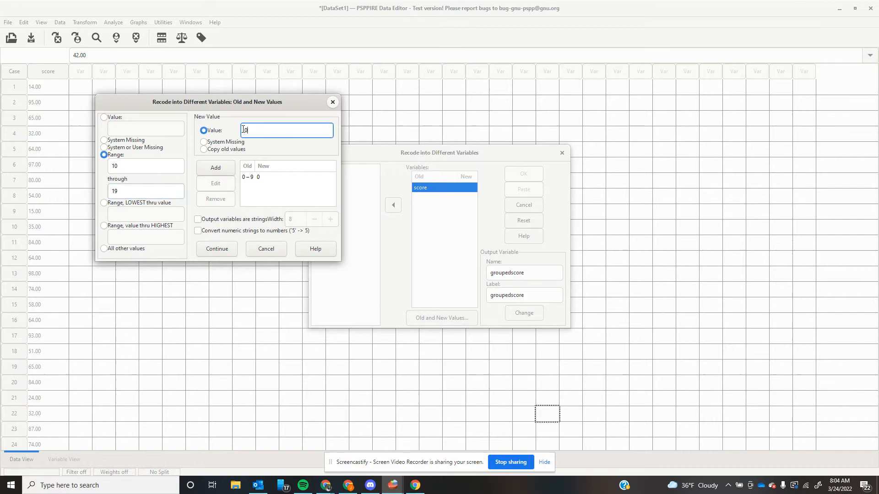
pyautogui.click(215, 168)
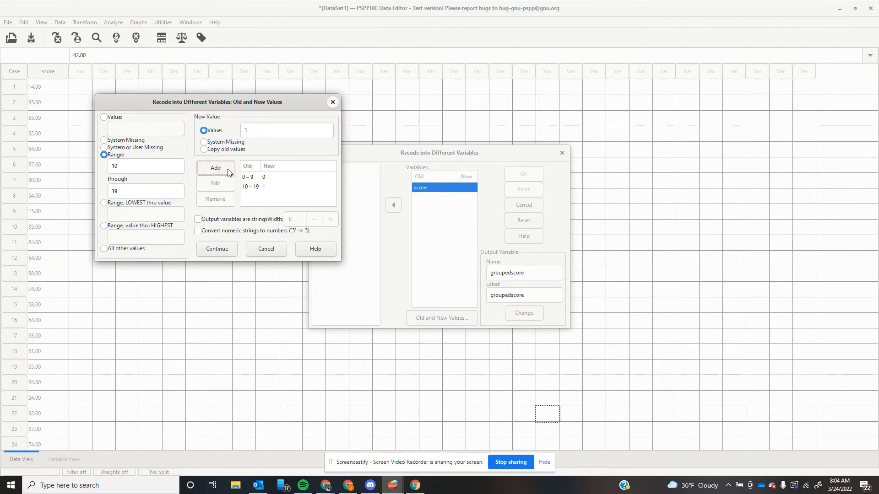
pyautogui.click(146, 166)
pyautogui.write('20')
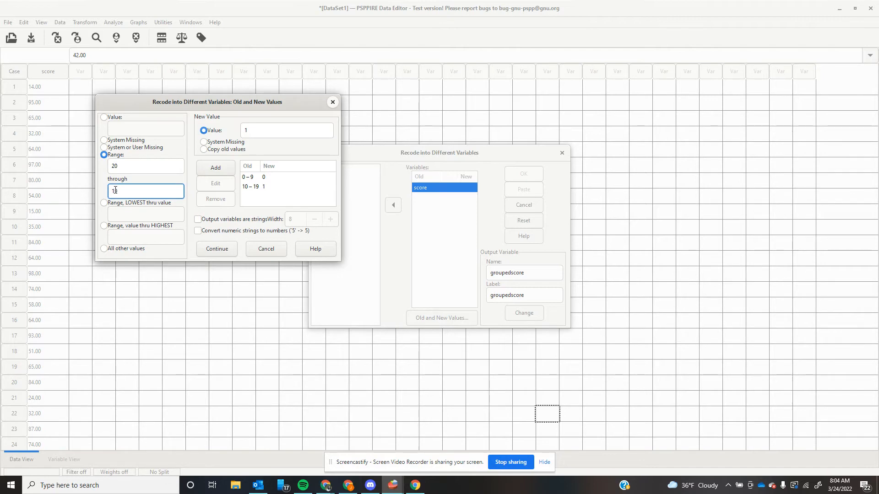
pyautogui.write('29')
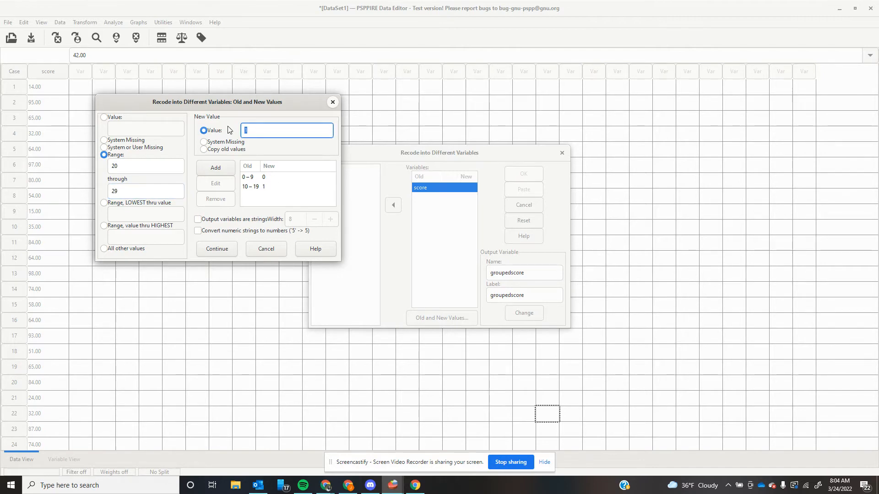
pyautogui.write('2')
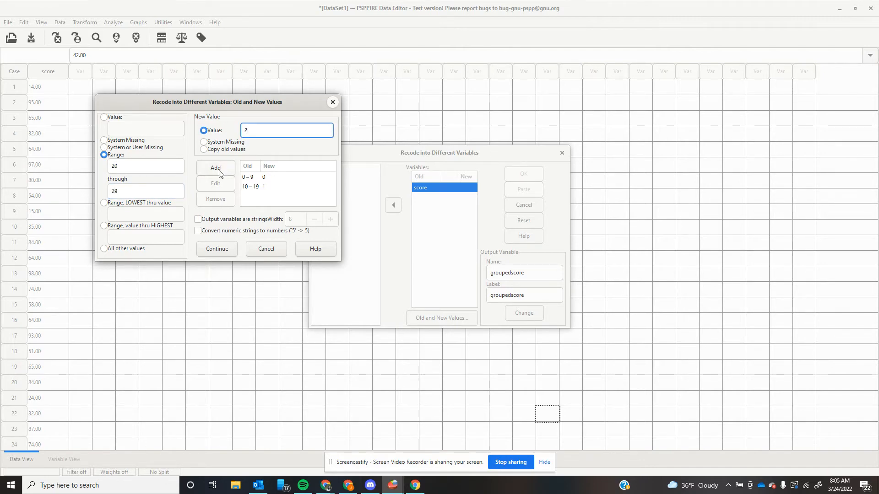
# - Add the range rules 20–29→2, 30–39→3, 40–49→4 and 50–59→5
pyautogui.click(215, 167)
pyautogui.write('3')
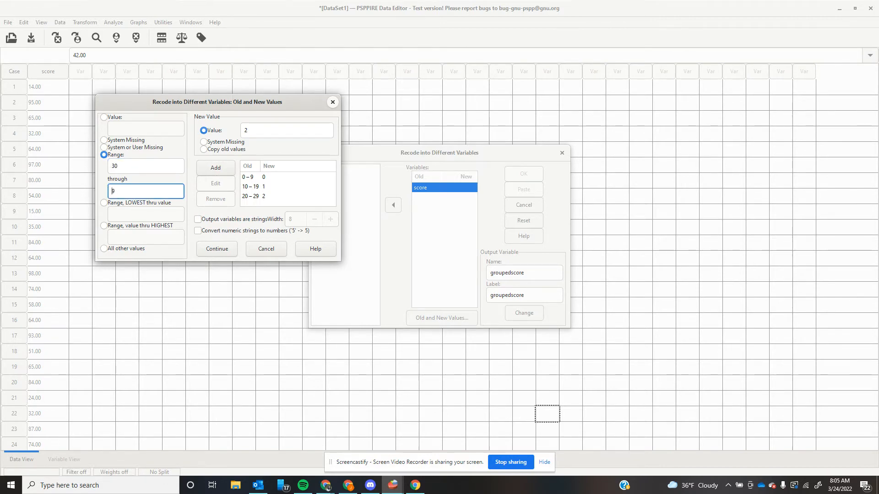
pyautogui.click(287, 130)
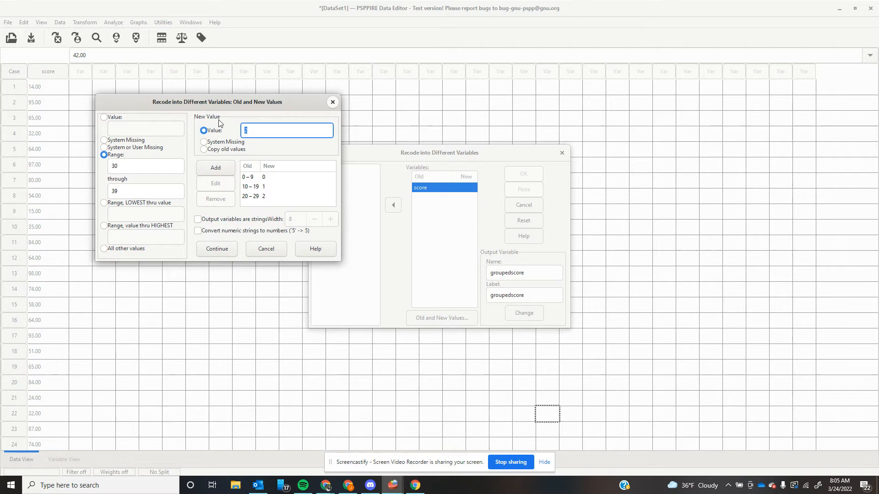
pyautogui.write('3')
pyautogui.click(145, 165)
pyautogui.write('40')
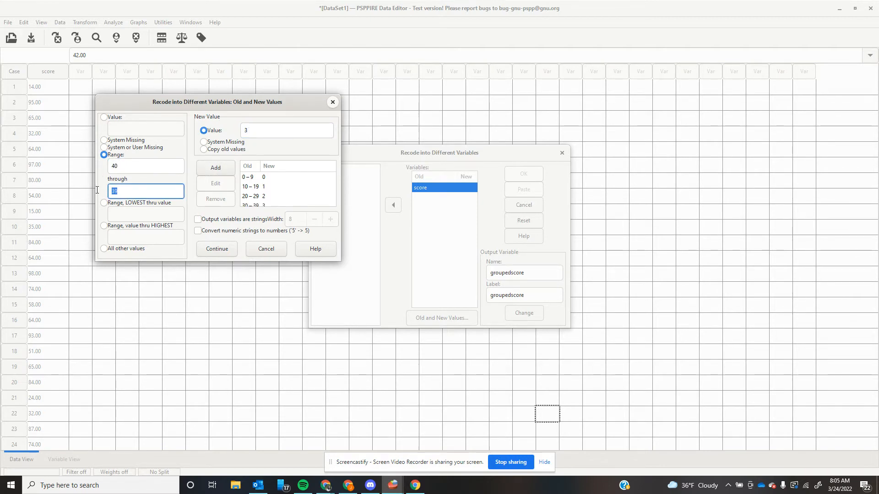
pyautogui.write('9')
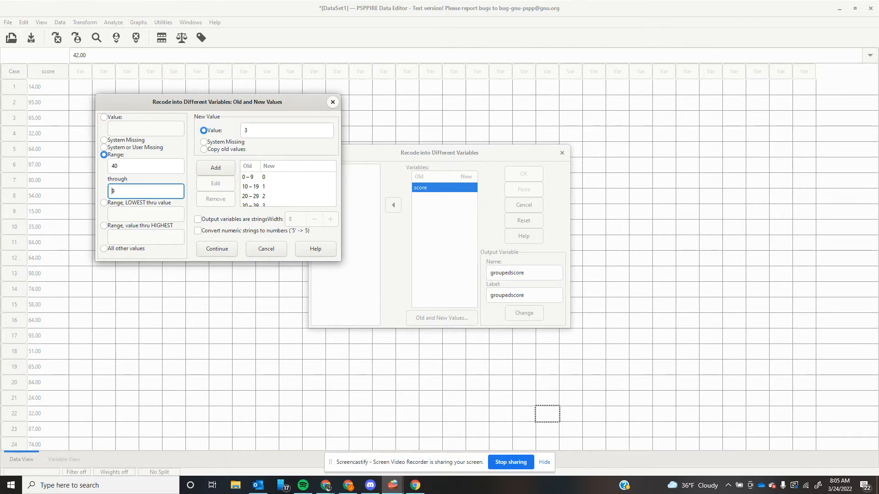
pyautogui.write('49')
pyautogui.click(286, 130)
pyautogui.write('4')
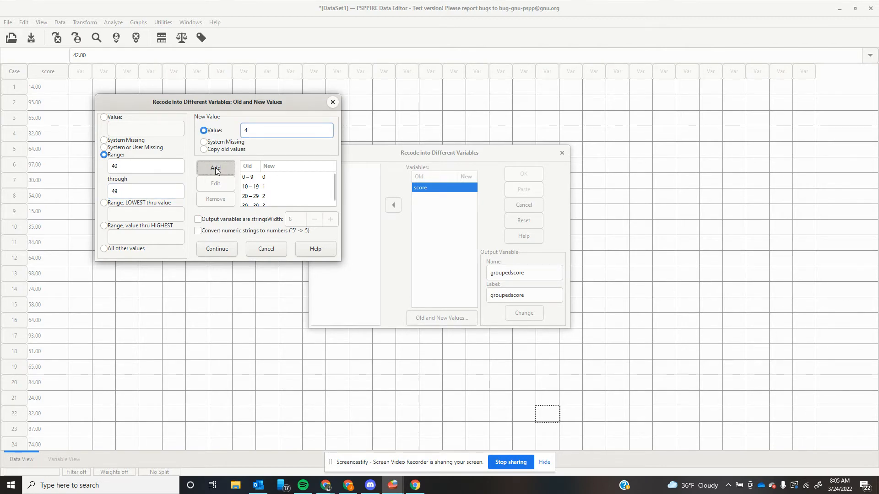
pyautogui.click(215, 168)
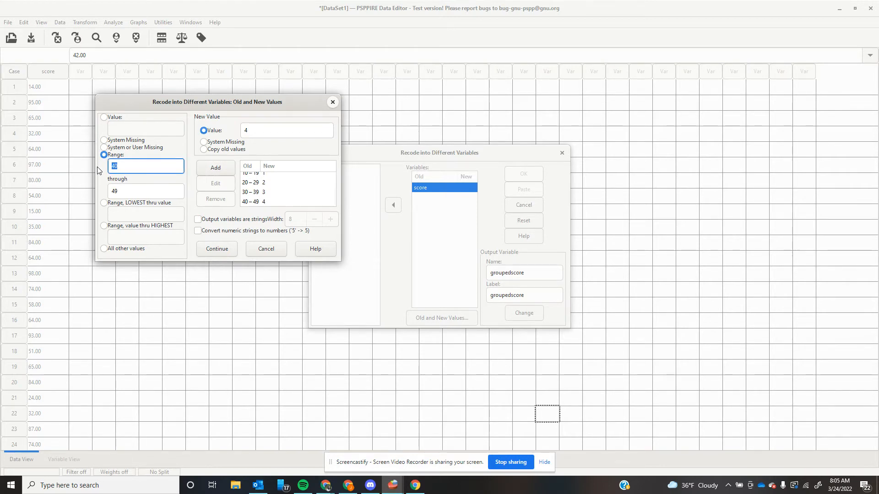
pyautogui.write('59')
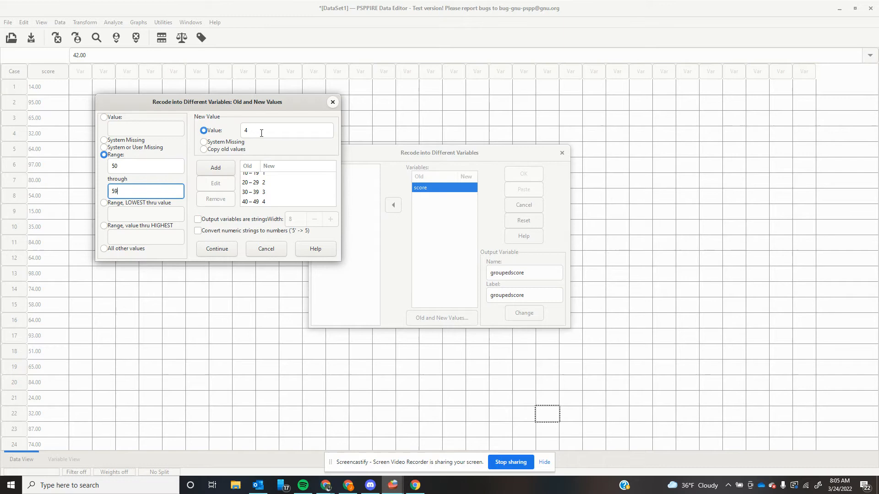
pyautogui.write('5')
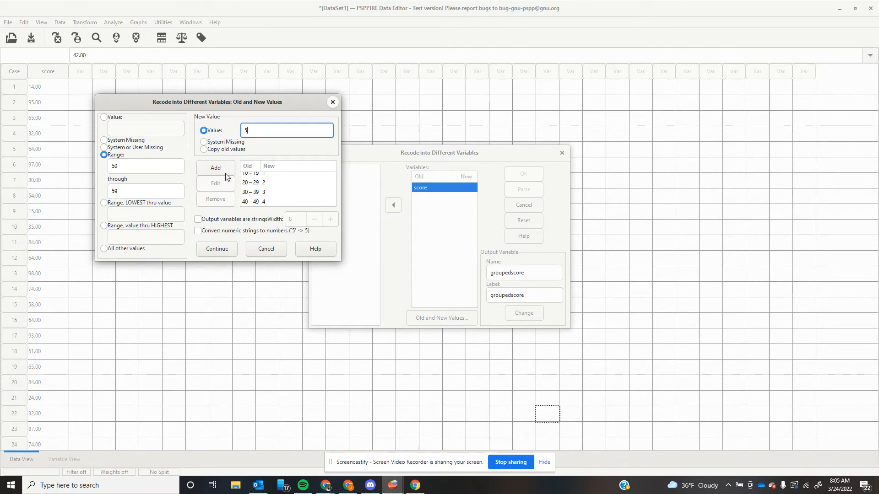
pyautogui.click(215, 167)
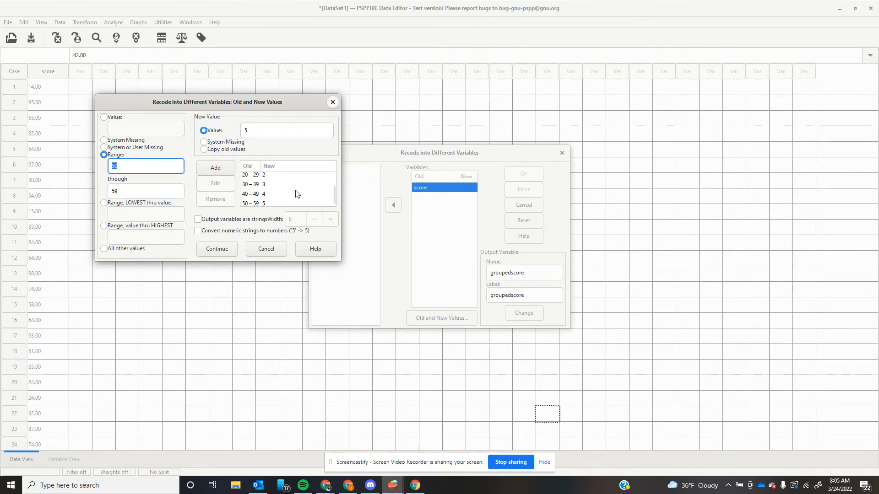
# - Add the rules 60–69→6 through 90–99→9 and confirm the mappings with Continue
pyautogui.write('60')
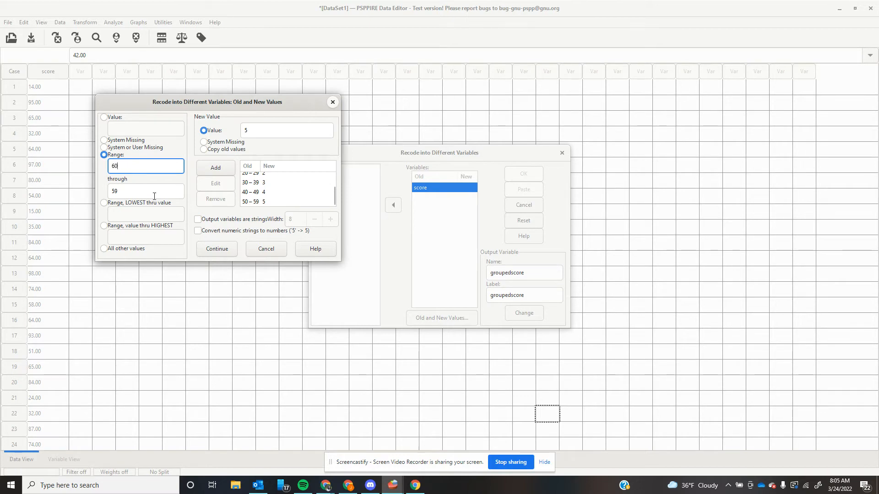
pyautogui.write('69')
pyautogui.click(287, 130)
pyautogui.write('6')
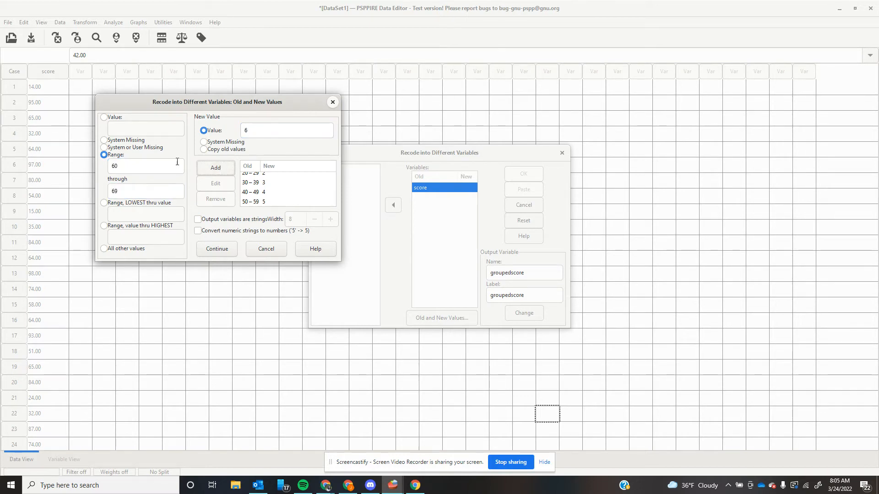
pyautogui.write('0')
pyautogui.write('79')
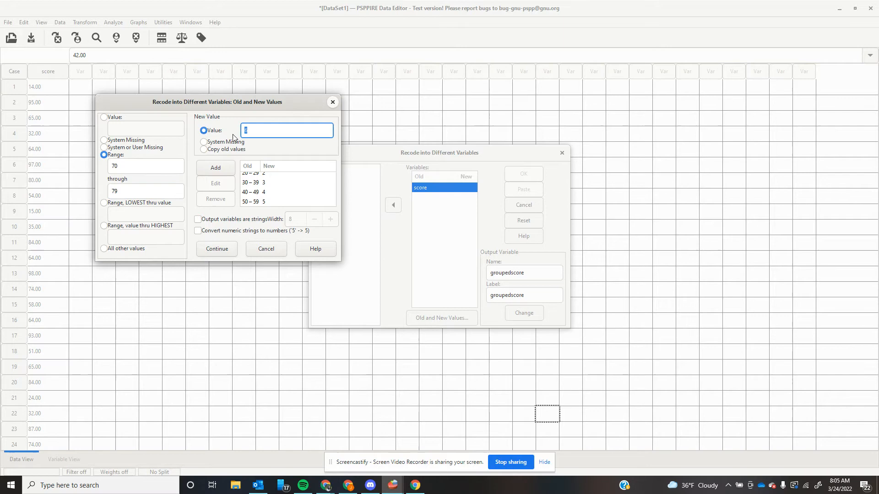
pyautogui.click(215, 167)
pyautogui.write('80')
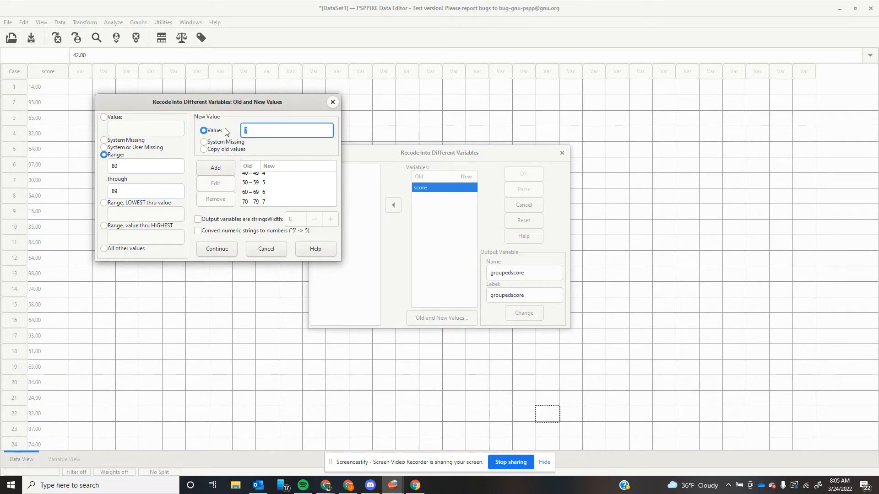
pyautogui.write('8')
pyautogui.click(145, 166)
pyautogui.write('90')
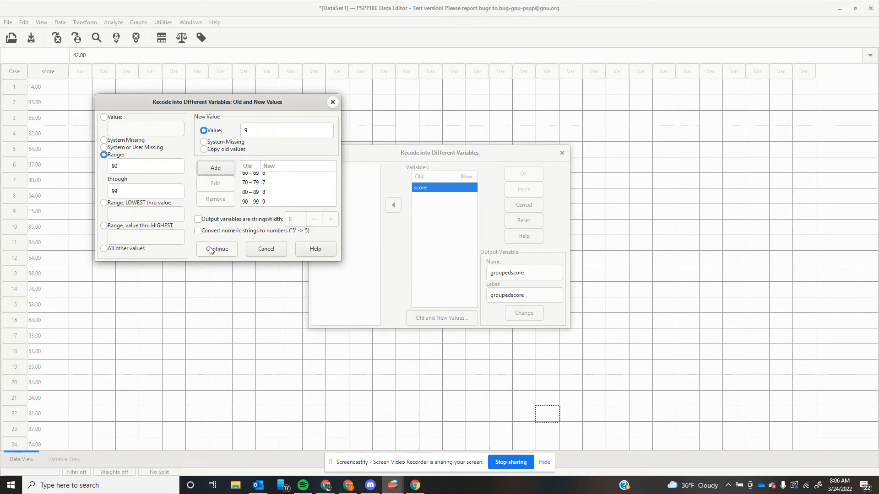
pyautogui.click(216, 249)
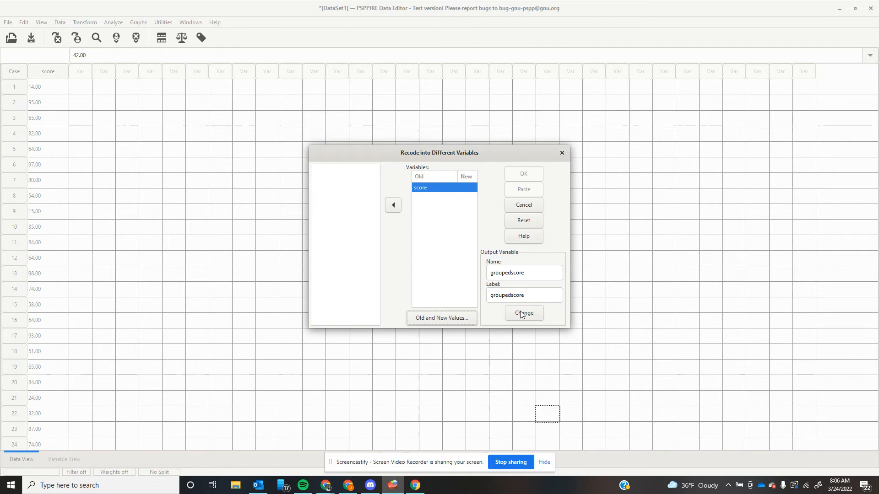
# - Change the output to groupedscore and run the recode, creating the groupedscore column
pyautogui.click(523, 313)
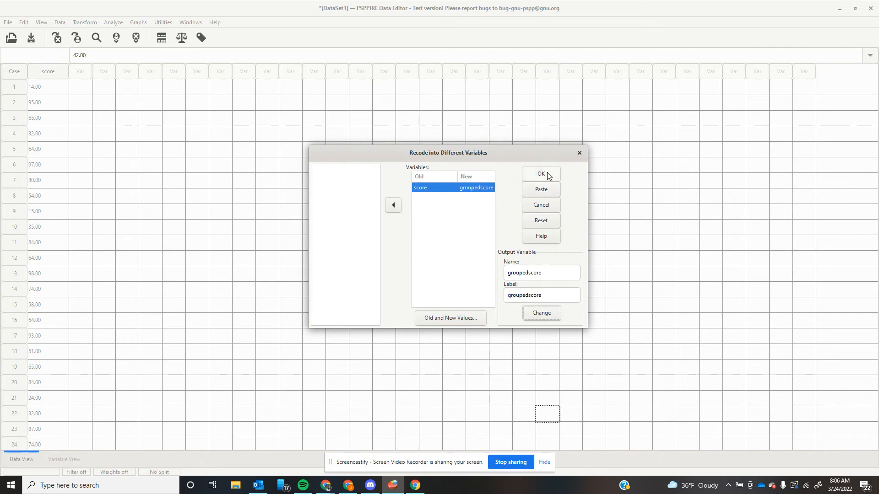
pyautogui.click(540, 174)
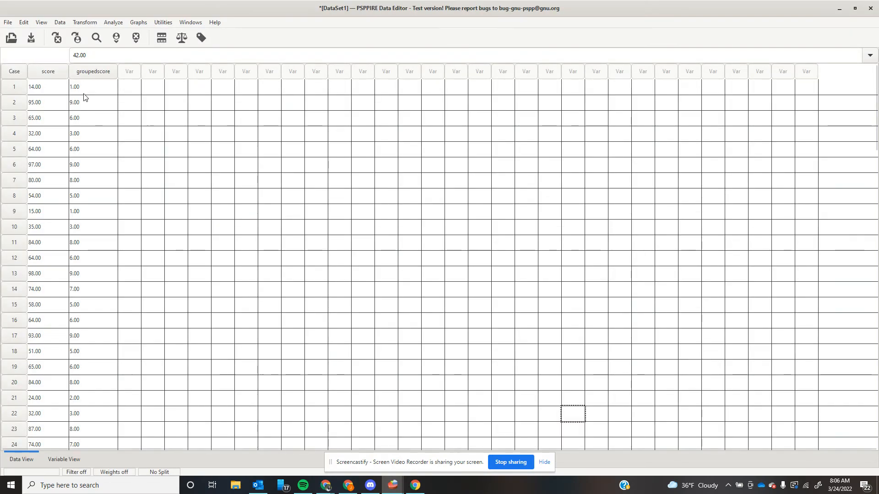
pyautogui.moveTo(95, 276)
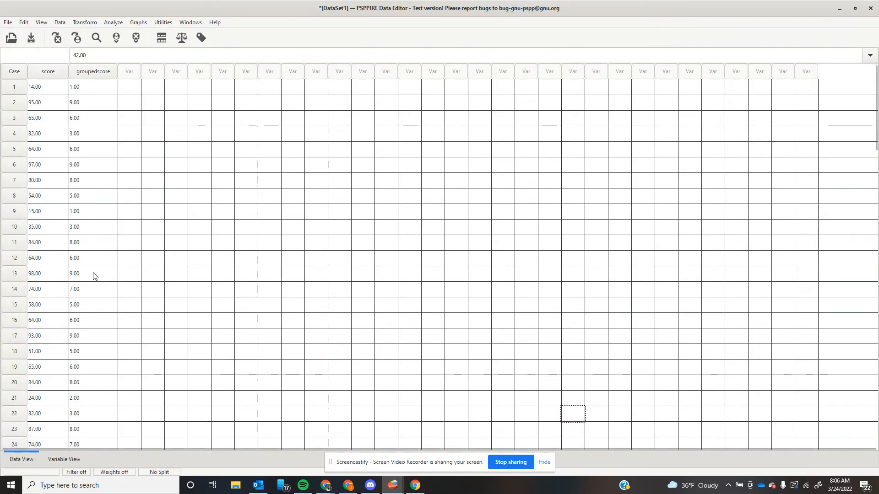
pyautogui.scroll(-3)
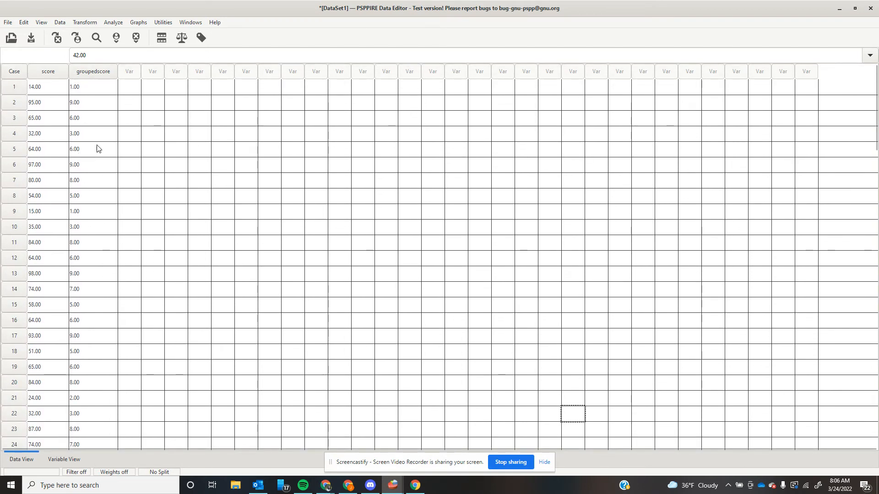
# - In Variable View, give groupedscore value labels 0 = '0-9' and 1 = '10-19'
pyautogui.click(64, 458)
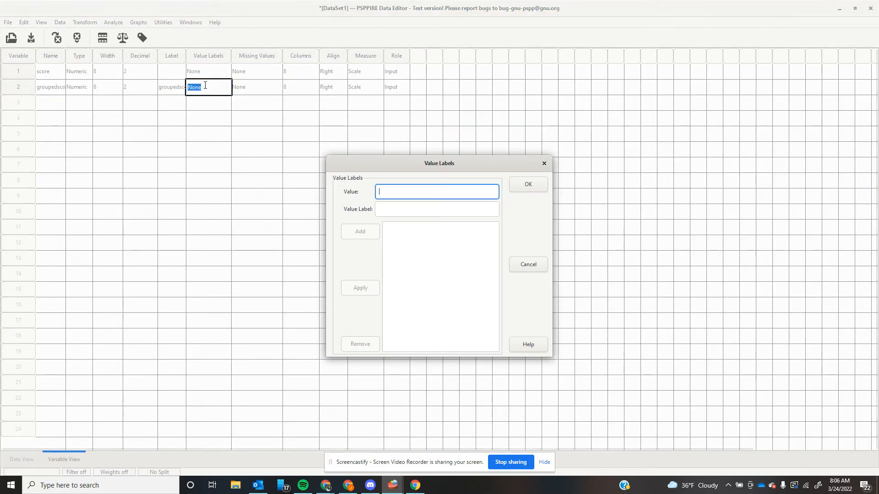
pyautogui.write('0')
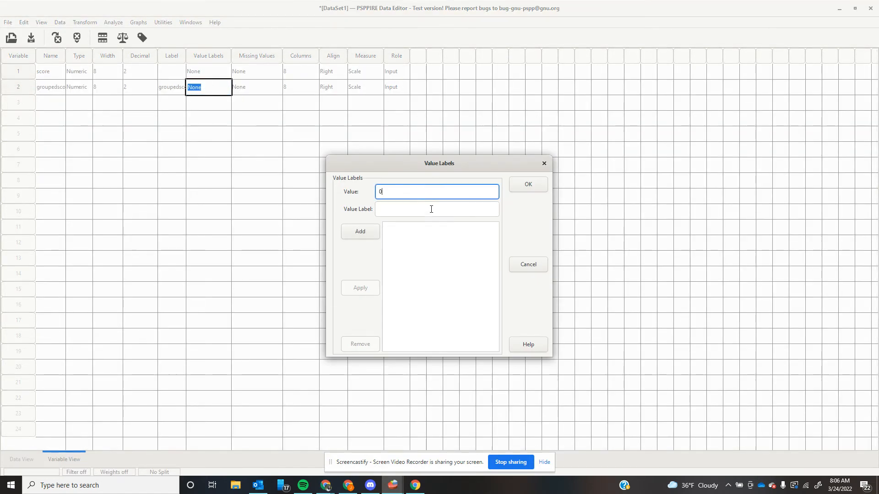
pyautogui.write('0-9')
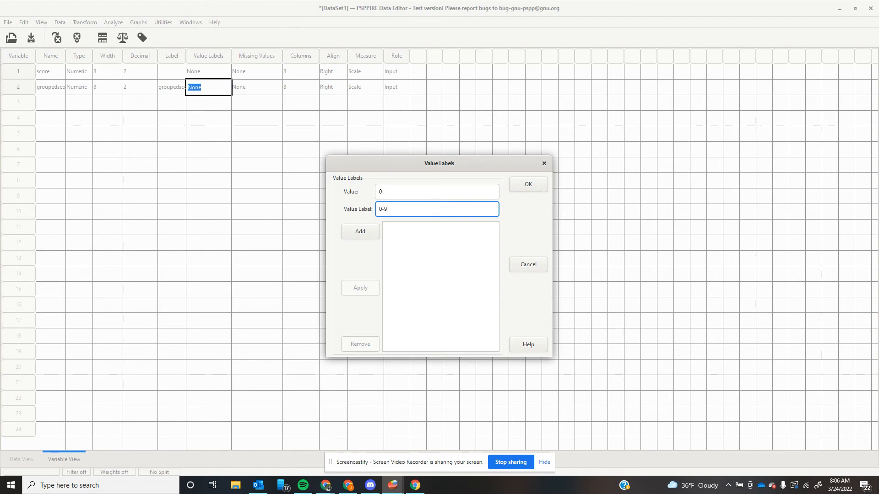
pyautogui.click(360, 231)
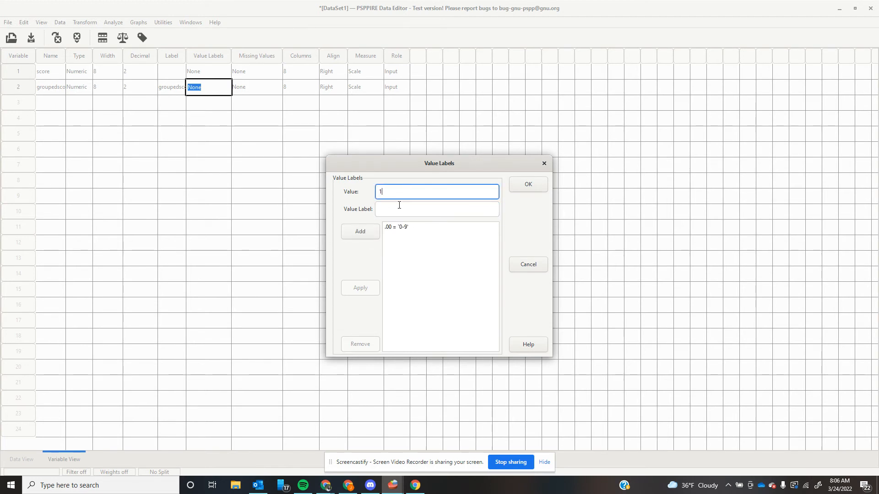
pyautogui.click(436, 209)
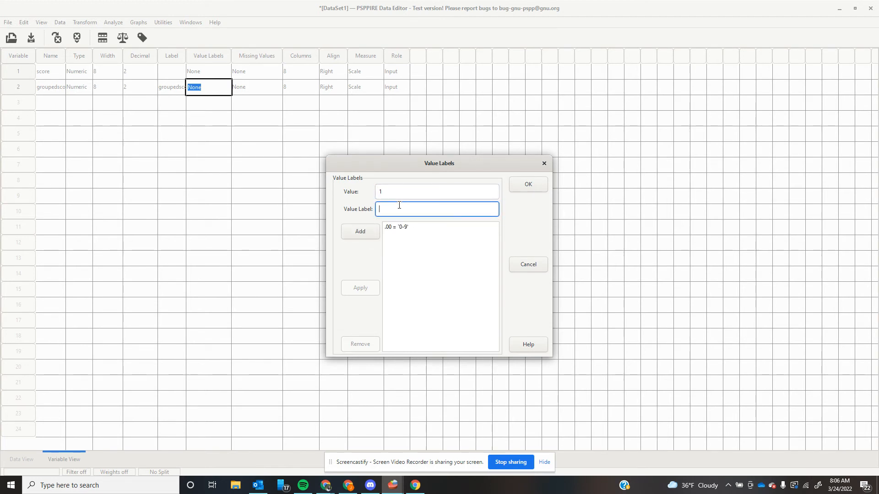
pyautogui.write('10-19')
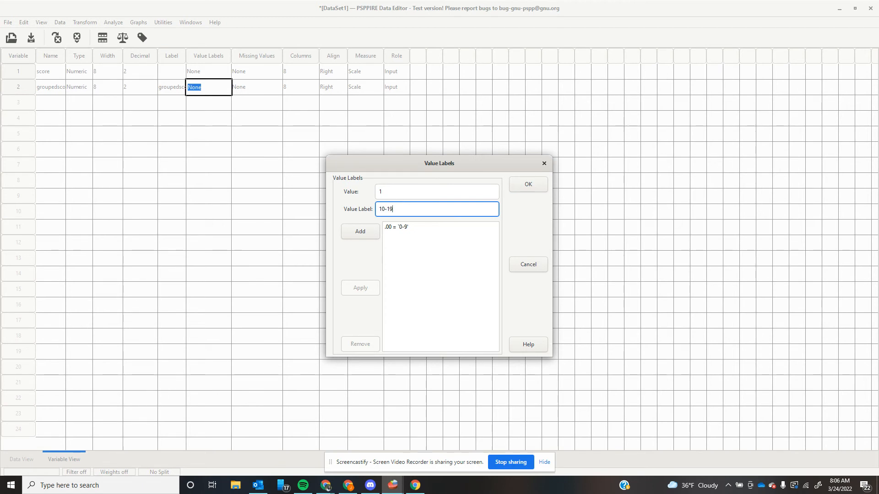
pyautogui.click(359, 231)
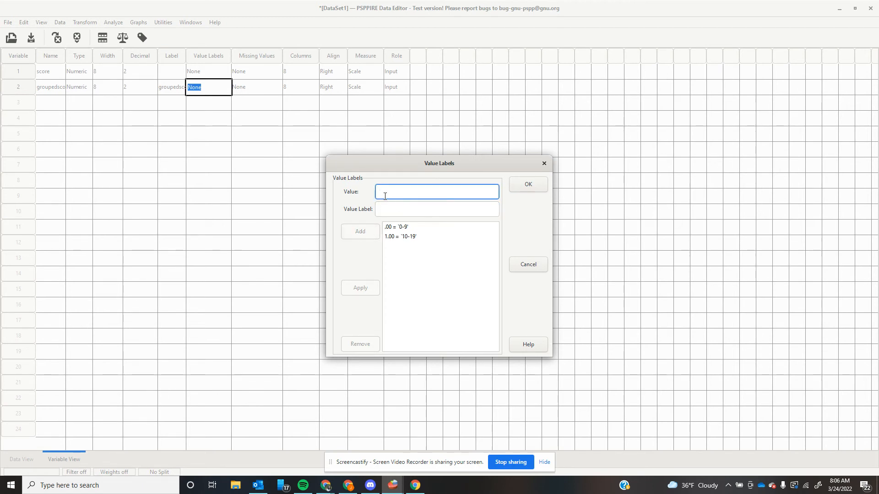
# - Add the labels '20-29' for 2 and '30-39' for 3 and confirm the value labels
pyautogui.write('20-')
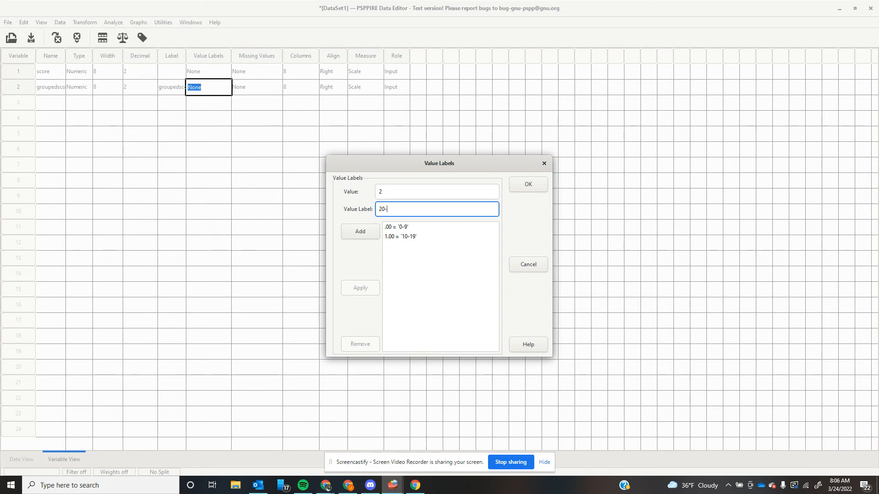
pyautogui.click(359, 231)
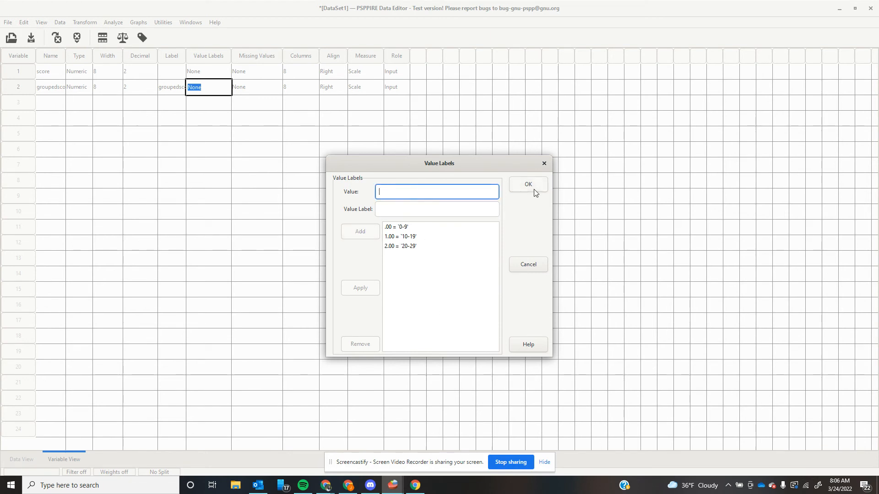
pyautogui.write('3')
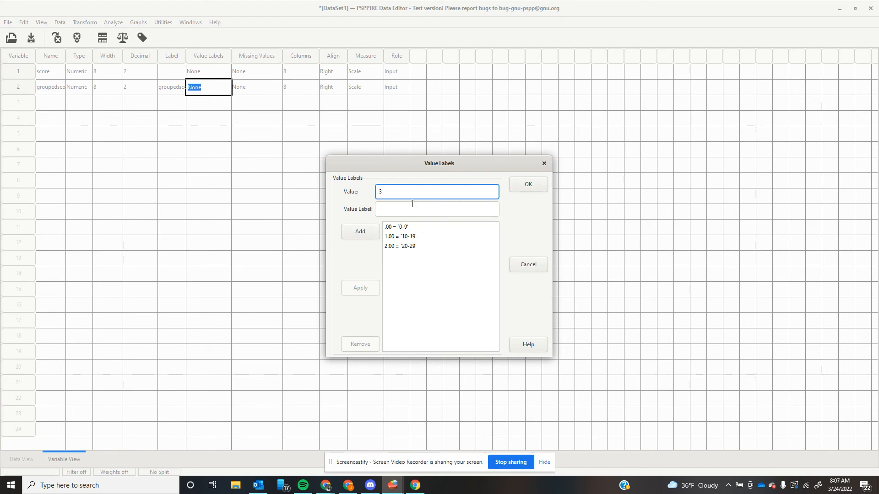
pyautogui.write('30-3')
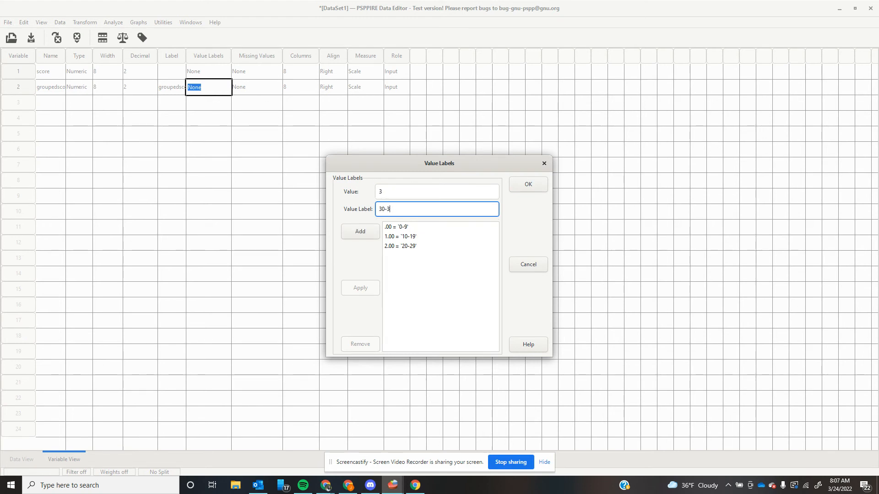
pyautogui.click(526, 184)
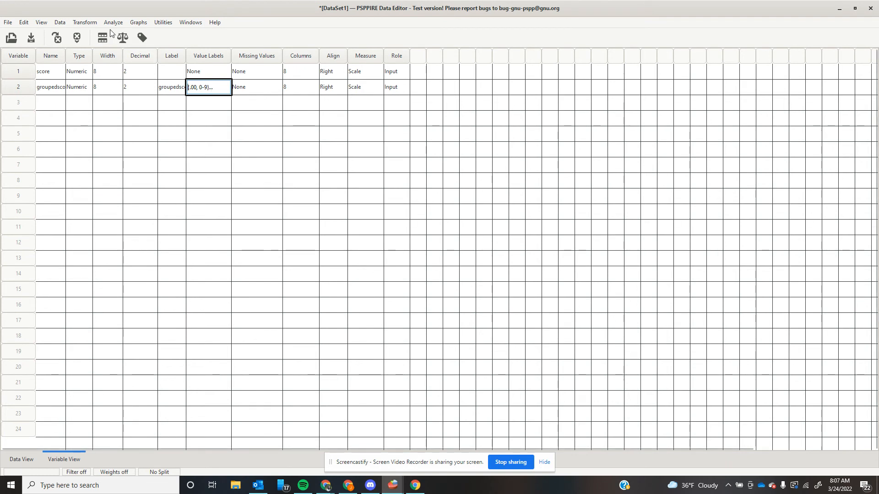
# - Bring up the Frequencies analysis from Descriptive Statistics and dismiss it
pyautogui.click(85, 22)
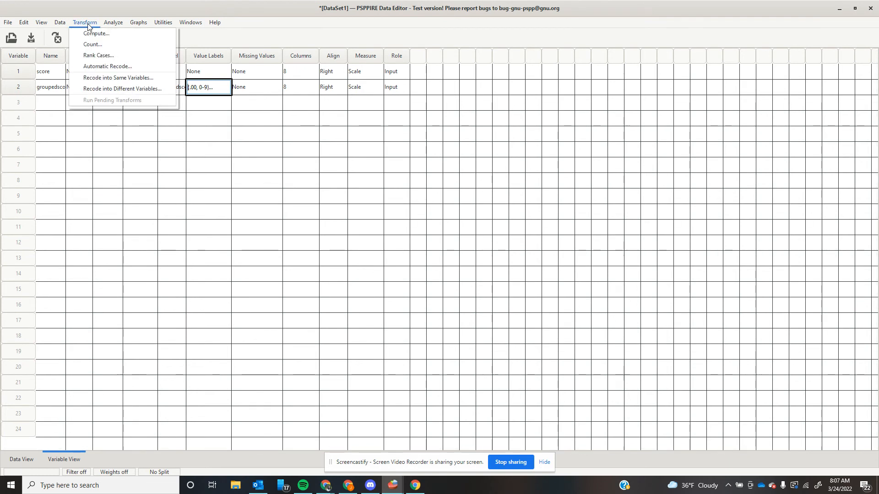
pyautogui.click(112, 22)
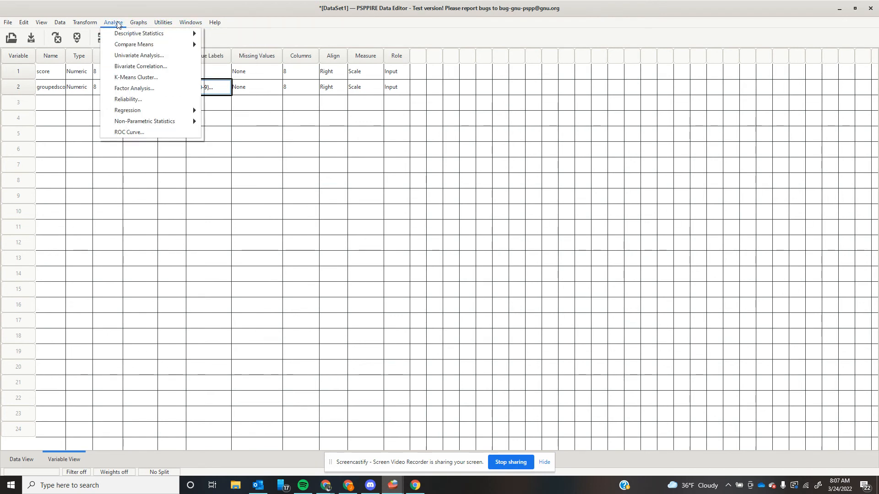
pyautogui.click(139, 33)
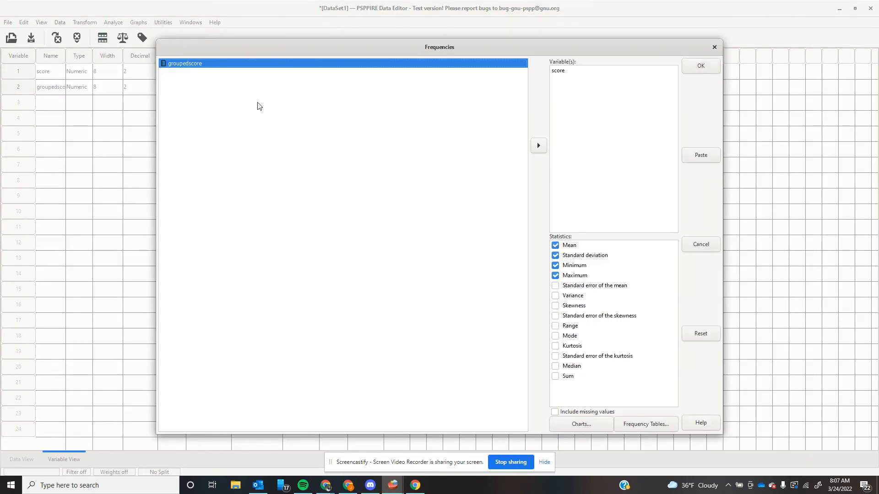
pyautogui.click(699, 66)
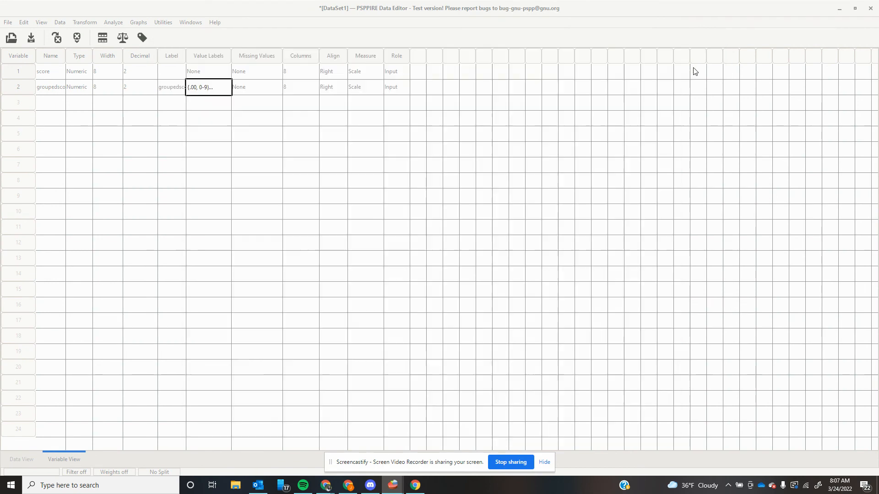
# - Reopen Frequencies, replace score with groupedscore and run the analysis
pyautogui.click(113, 22)
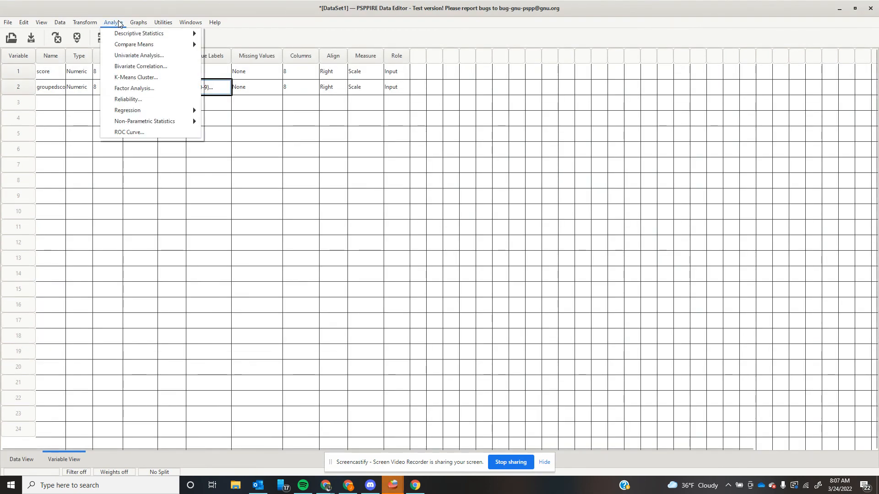
pyautogui.moveTo(139, 33)
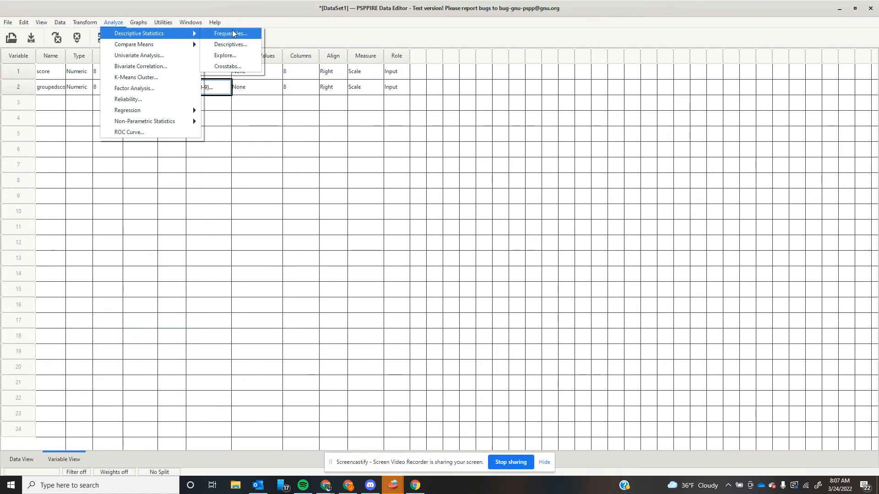
pyautogui.click(230, 33)
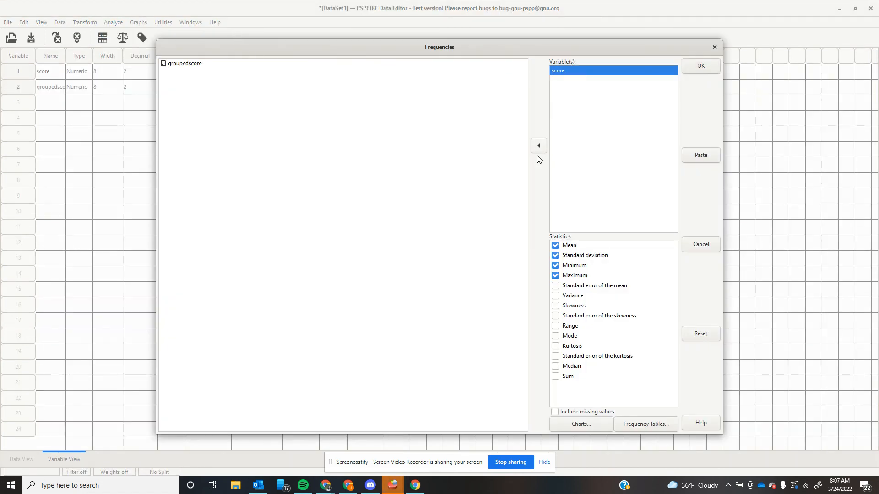
pyautogui.click(538, 145)
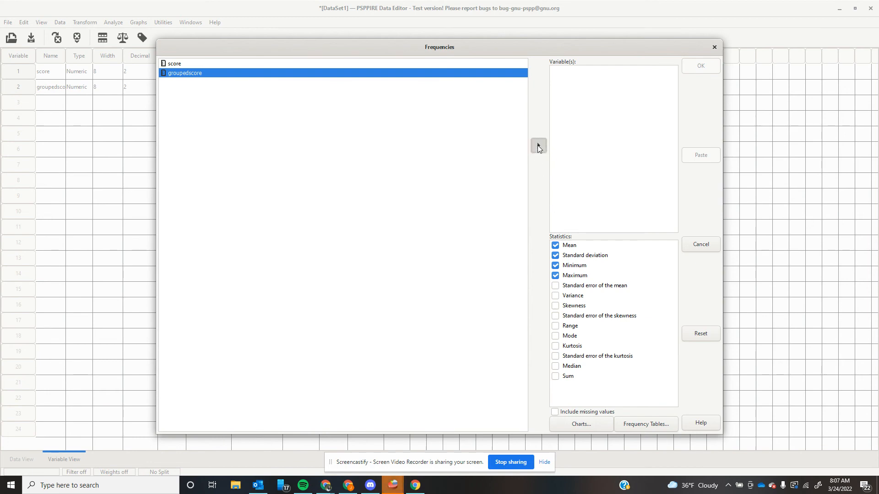
pyautogui.click(700, 243)
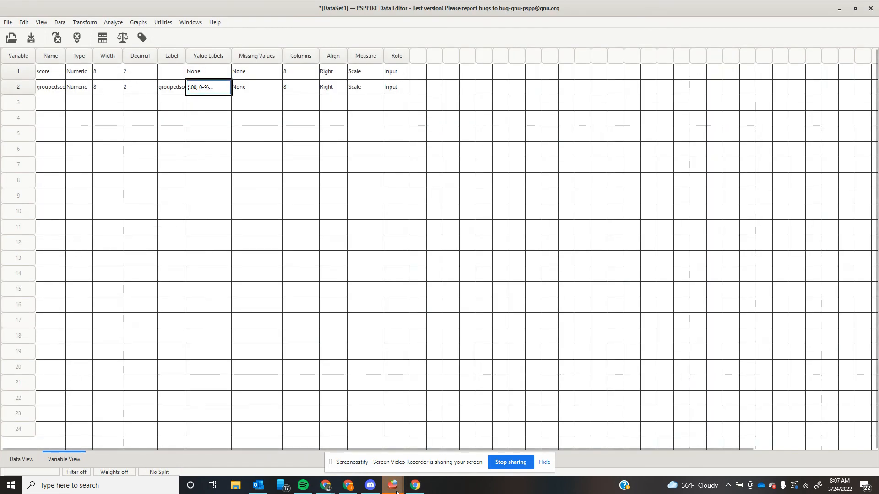
# - Scroll through the Output Viewer's groupedscore statistics, frequency table, histogram and bar chart
pyautogui.click(392, 485)
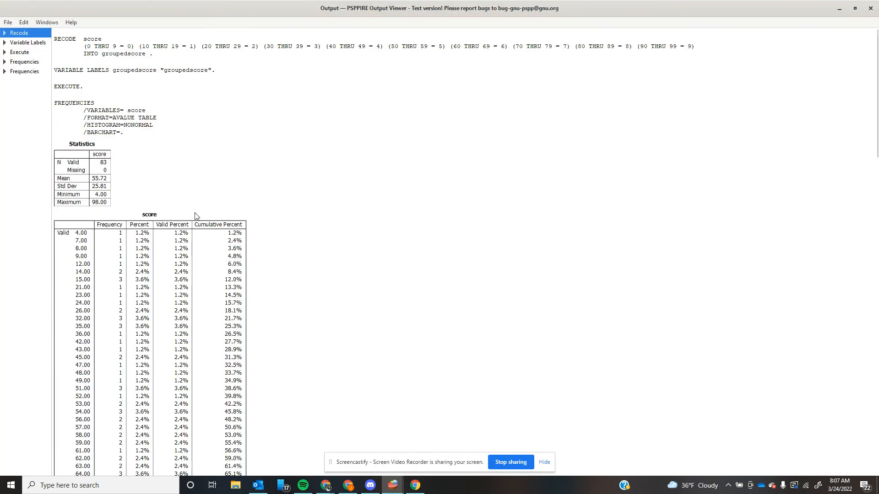
pyautogui.scroll(-3)
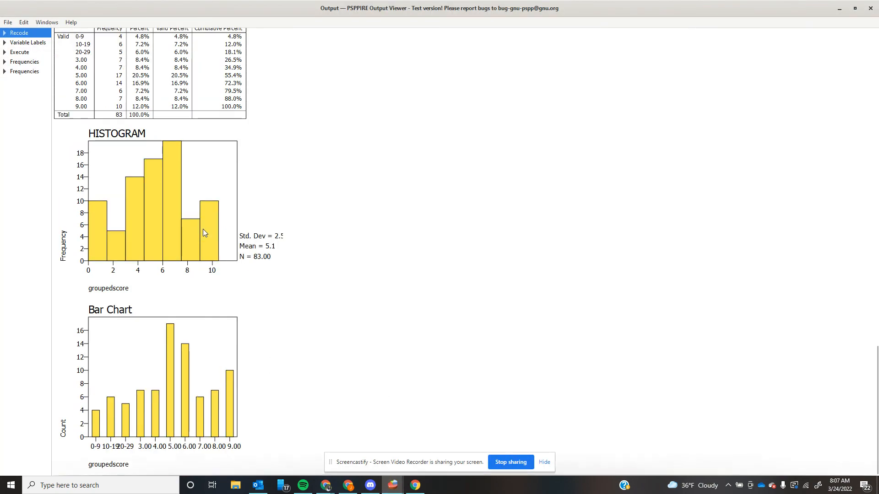
pyautogui.scroll(3)
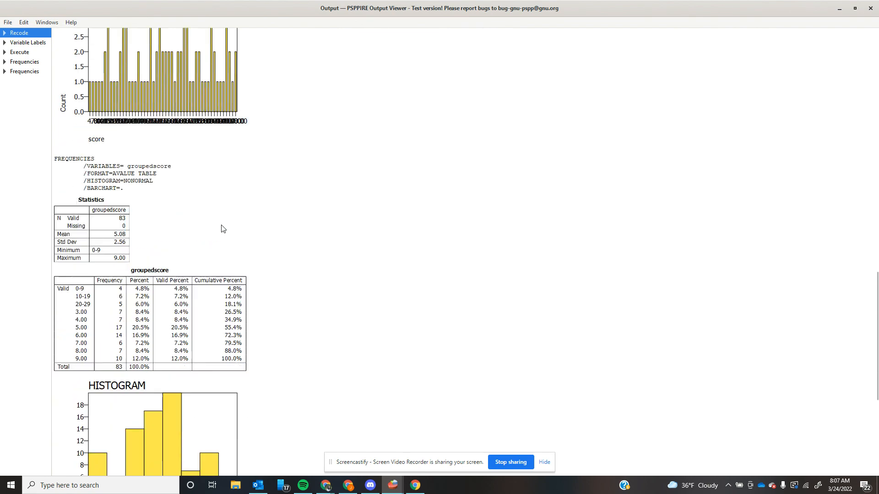
pyautogui.scroll(-3)
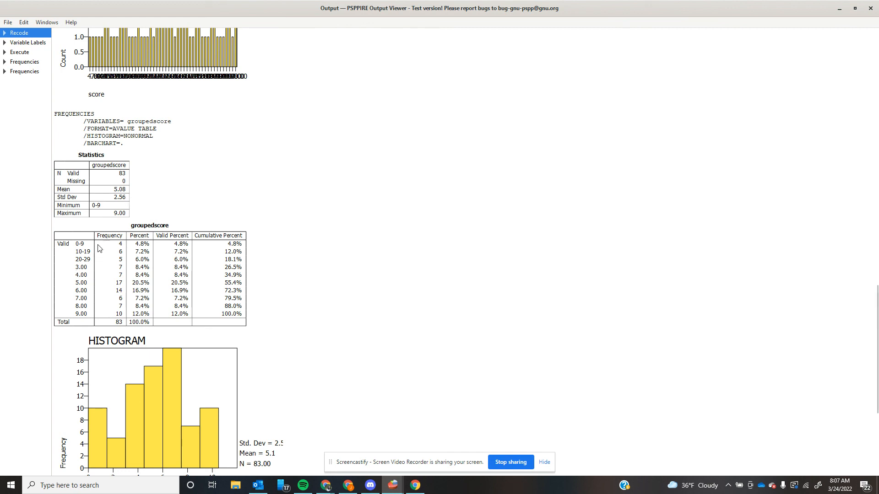
pyautogui.moveTo(89, 303)
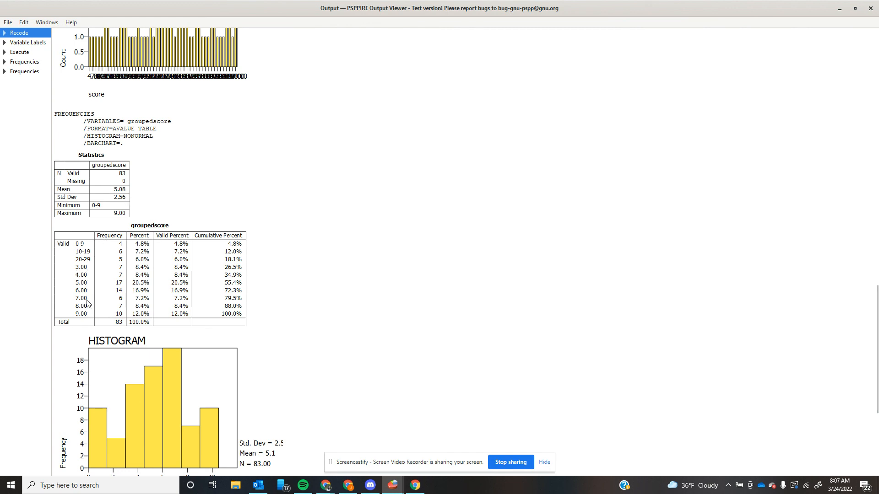
pyautogui.moveTo(126, 256)
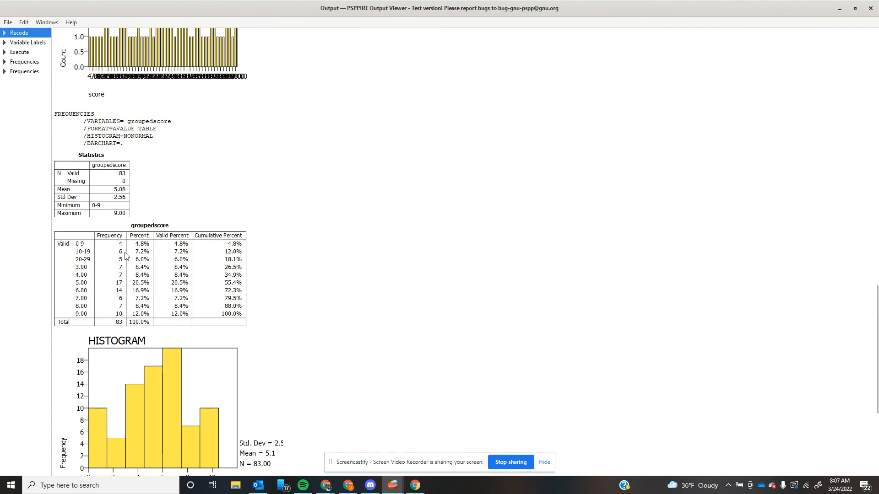
pyautogui.scroll(-3)
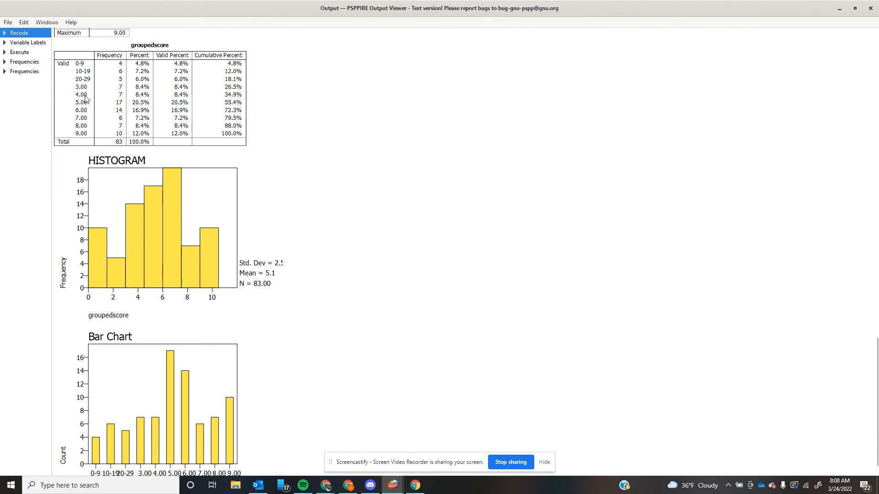
pyautogui.scroll(-3)
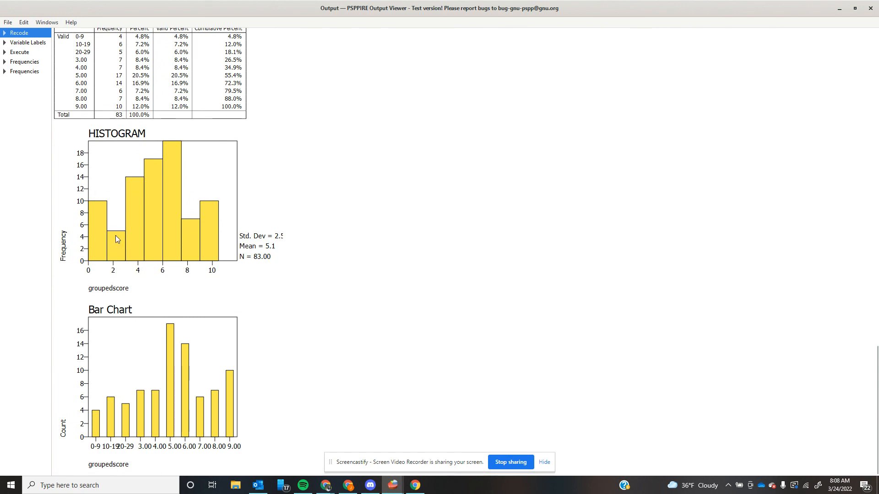
pyautogui.moveTo(312, 144)
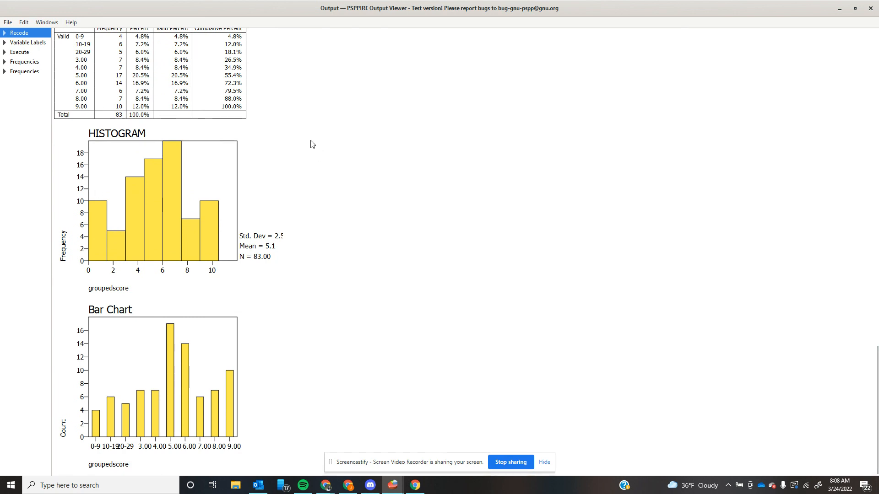
pyautogui.moveTo(404, 354)
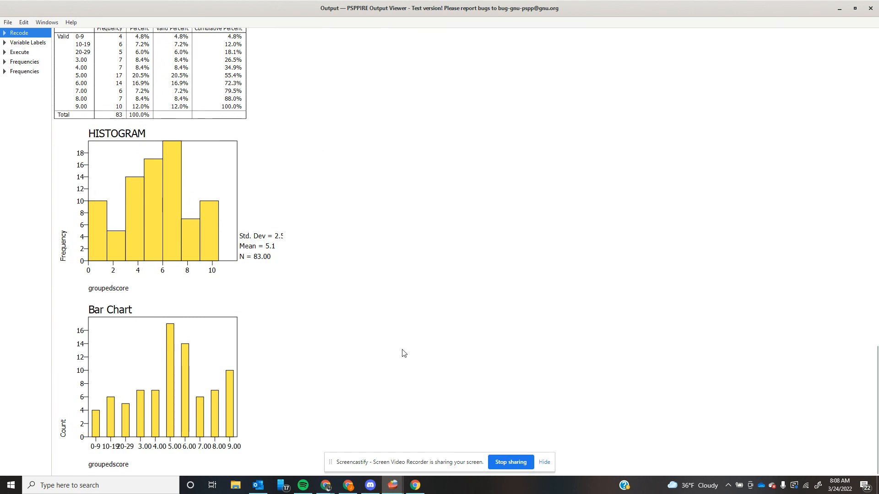